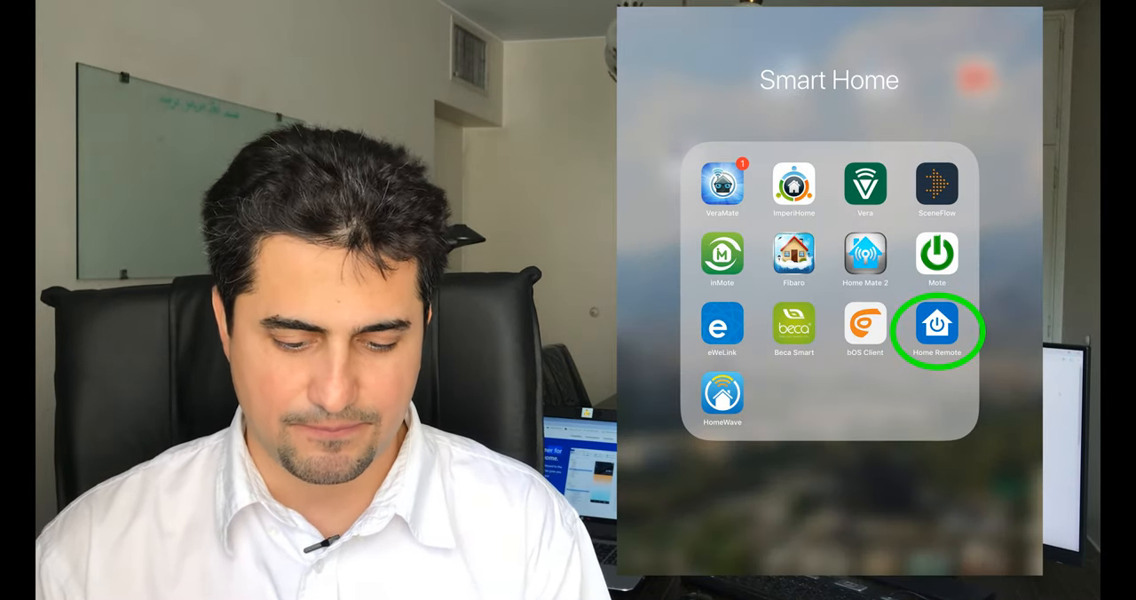
- Launch the Home Remote app from the Smart Home folder
click(938, 324)
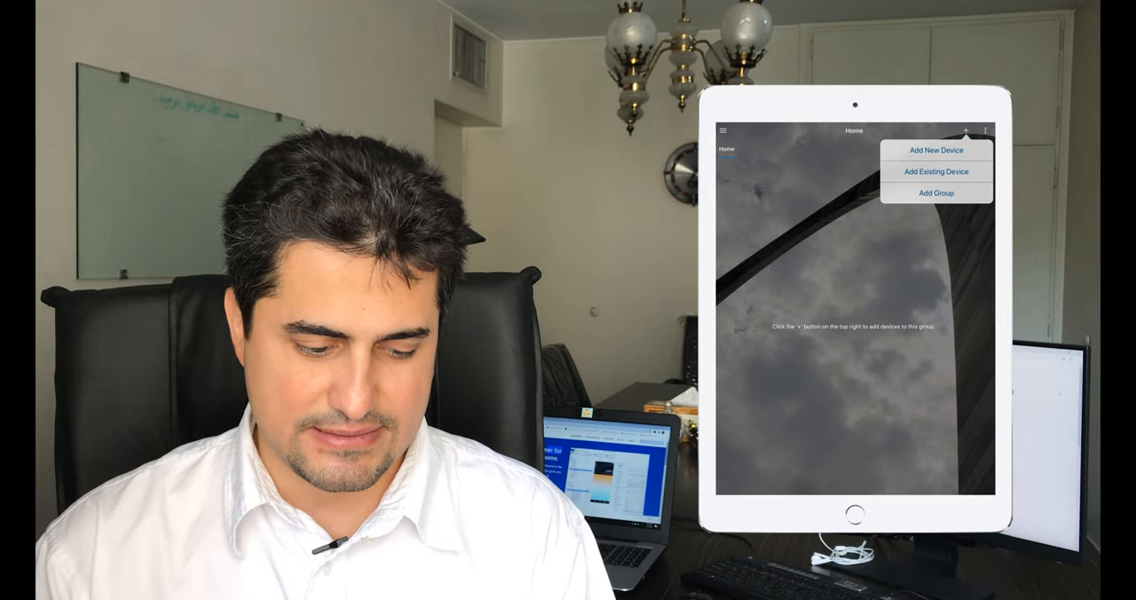
- Choose Add New Device and scroll the supported brands list from Alexa down to Zipato
click(936, 149)
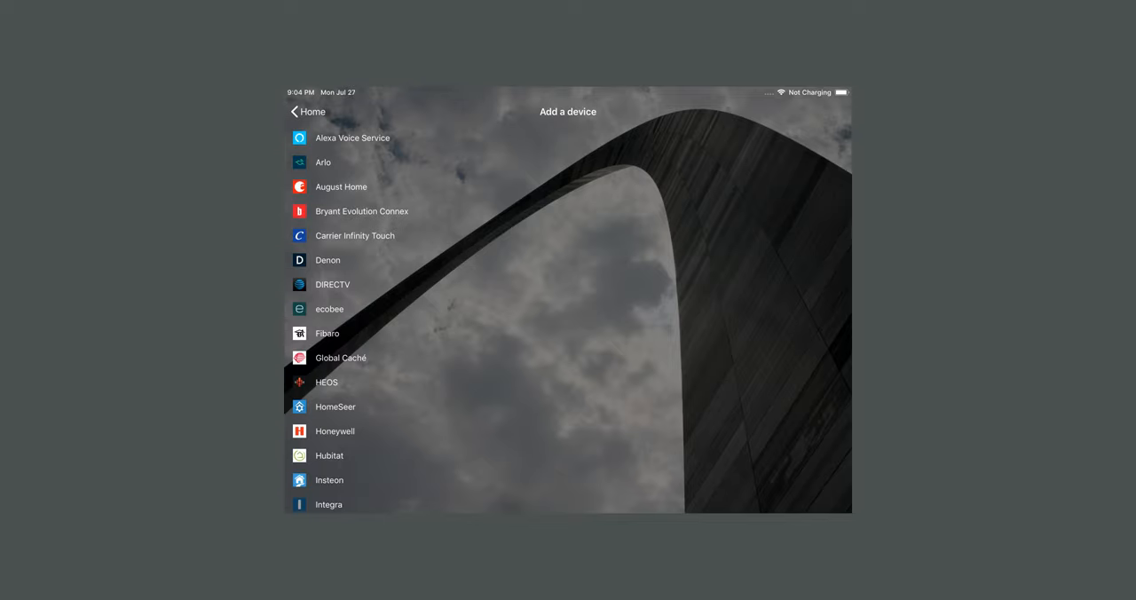
scroll(down, 3)
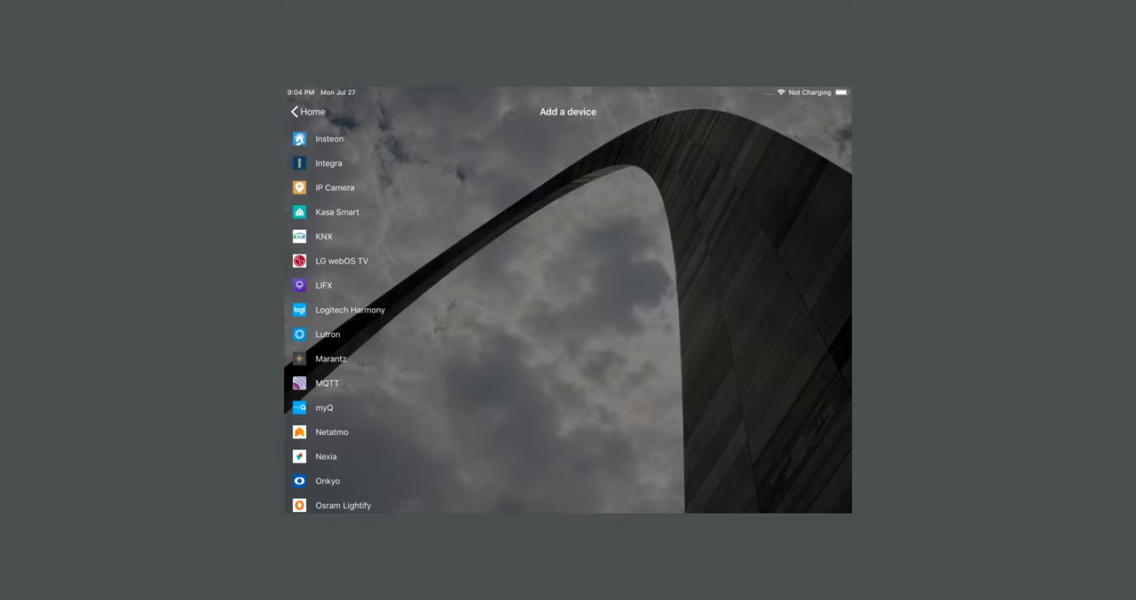
scroll(down, 3)
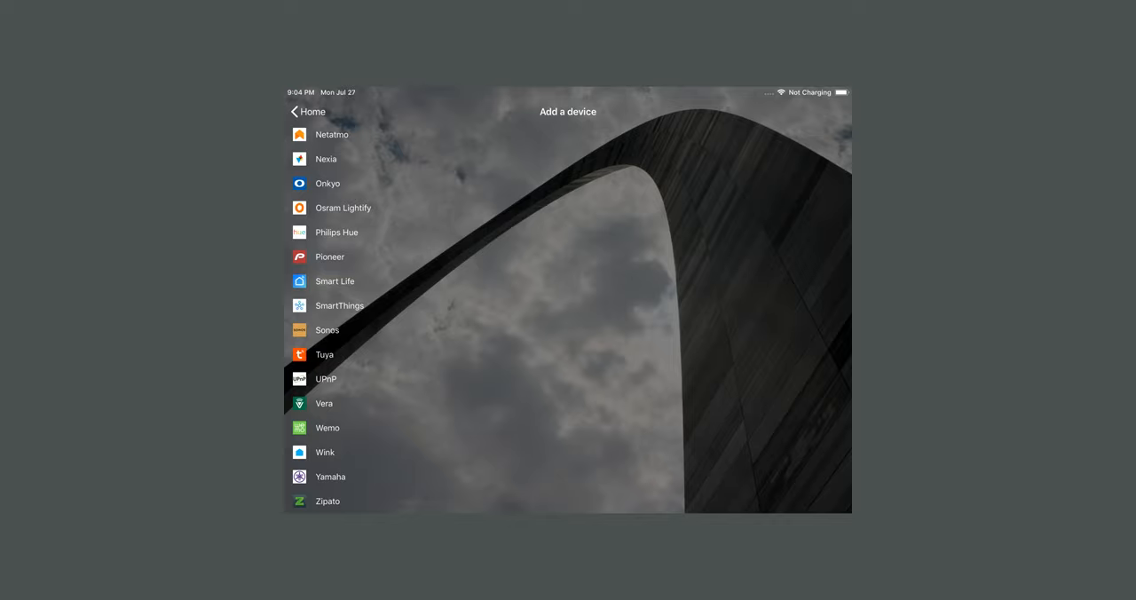